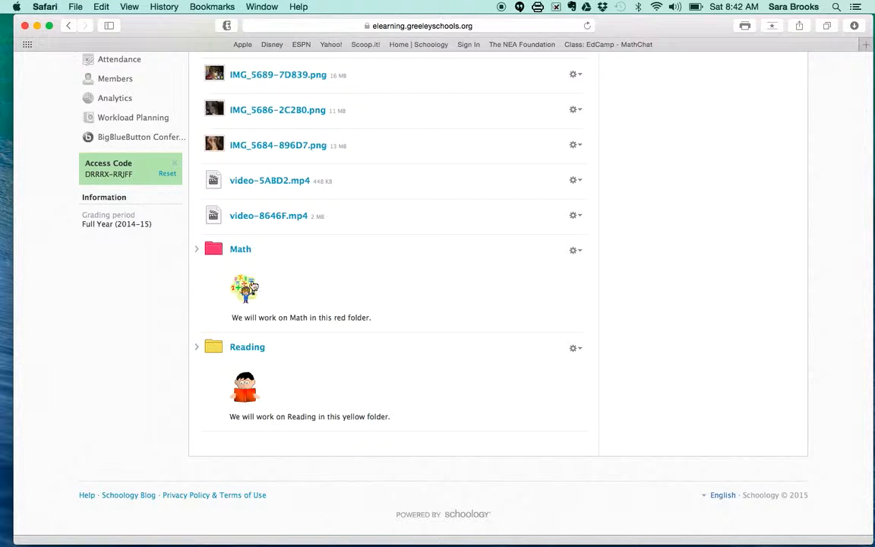
- Add a new green materials folder and title it 'Writing', trimming the mistyped extra text
{"action": "scroll", "scroll_direction": "down", "scroll_amount": 3}
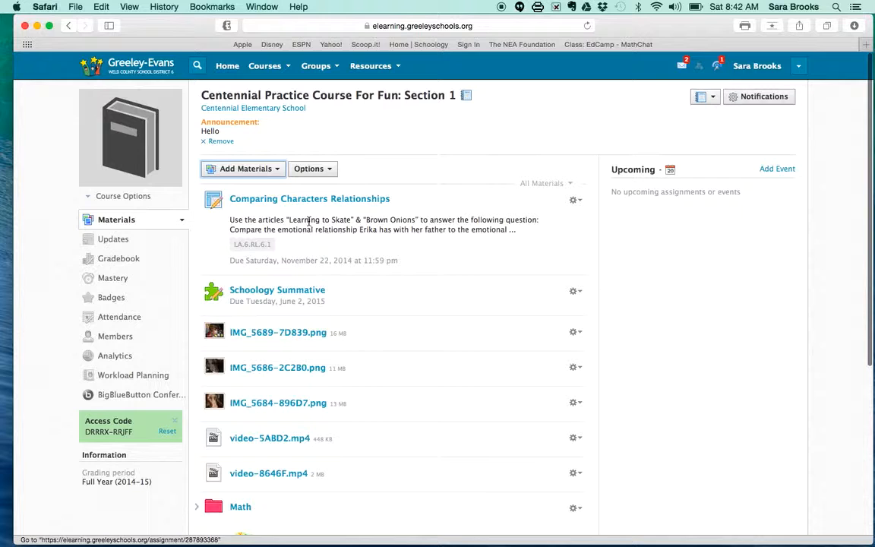
{"action": "left_click", "coordinate": [243, 167]}
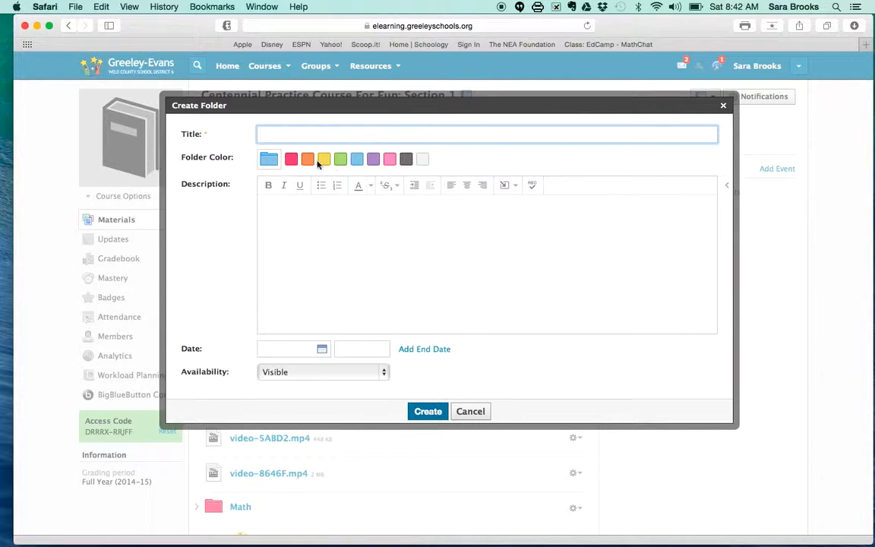
{"action": "left_click", "coordinate": [341, 160]}
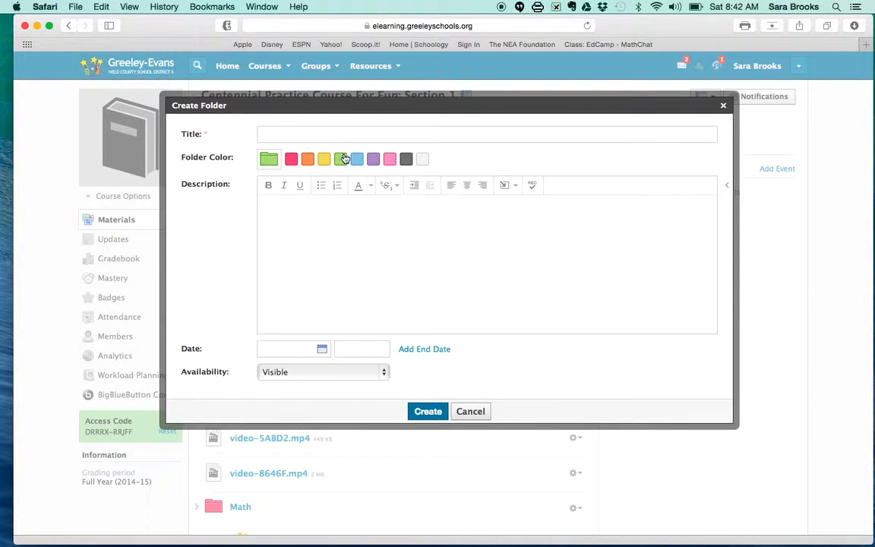
{"action": "left_click", "coordinate": [486, 134]}
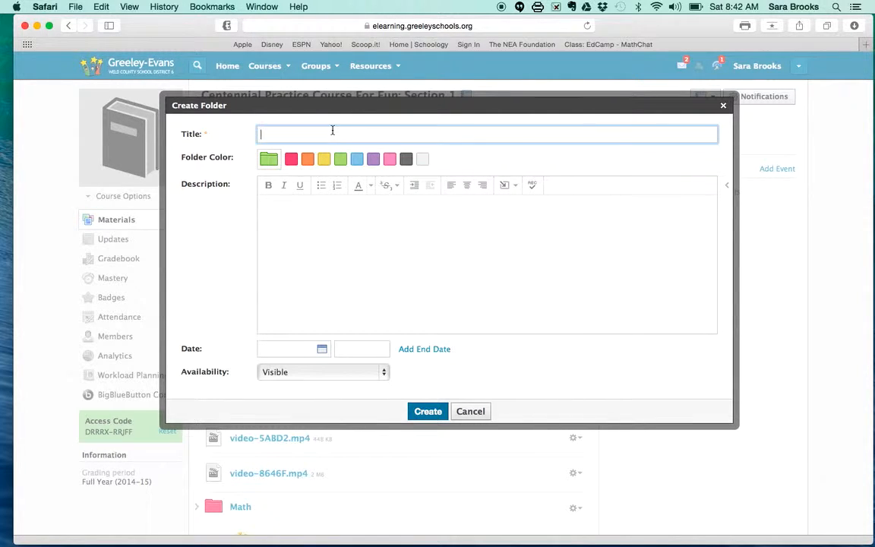
{"action": "type", "text": "Sci"}
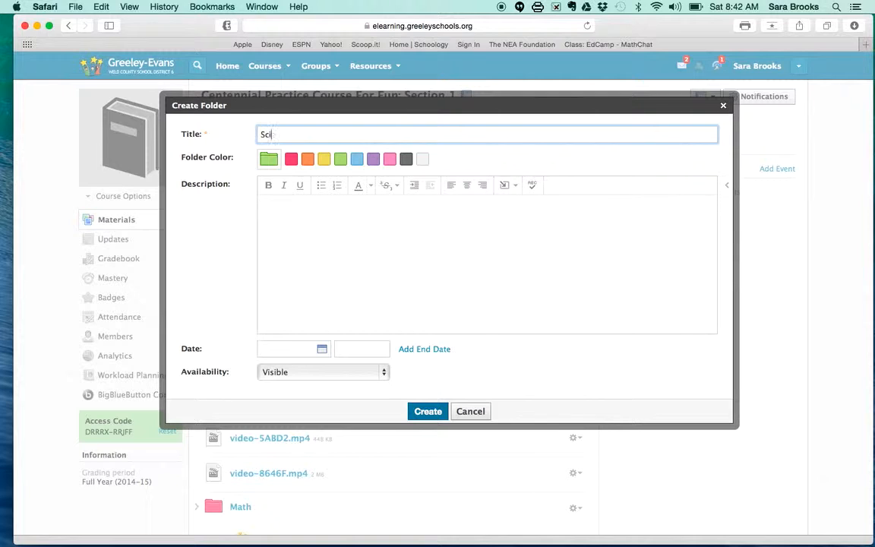
{"action": "type", "text": "Writing"}
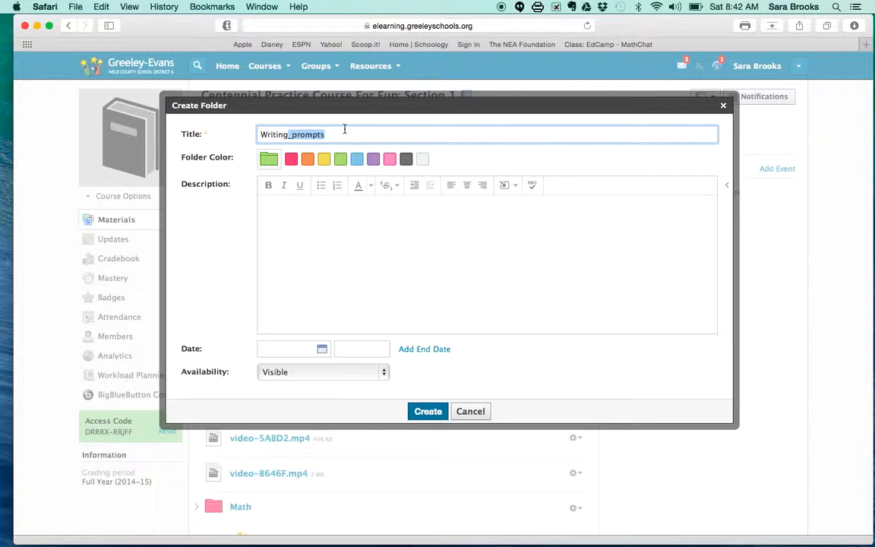
{"action": "key", "text": "Backspace"}
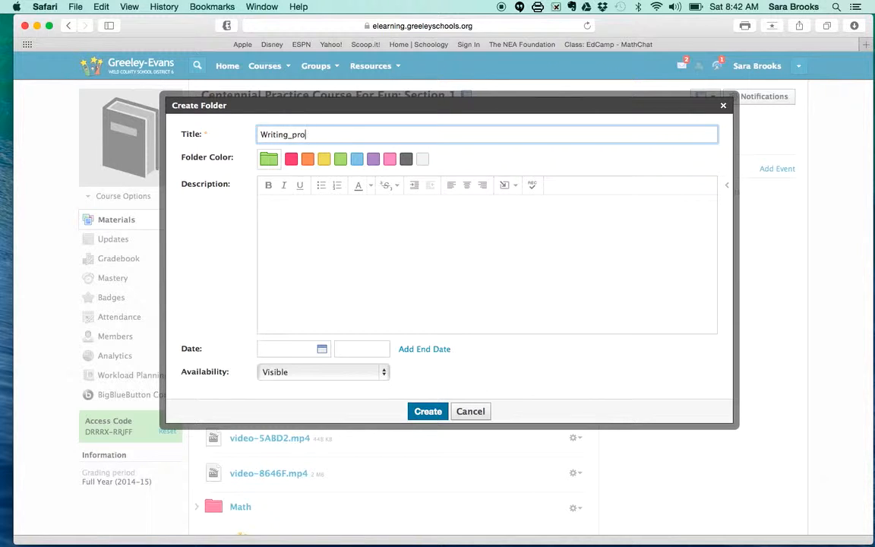
{"action": "key", "text": "Backspace"}
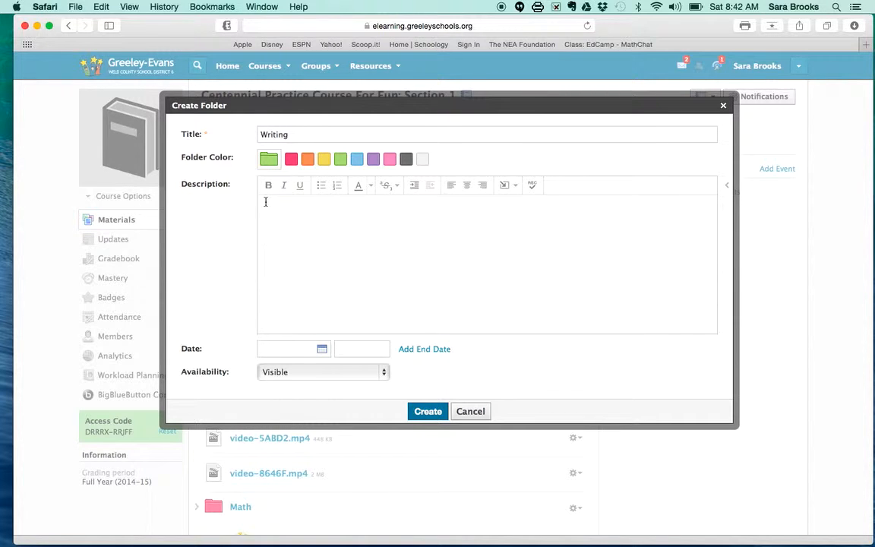
{"action": "mouse_move", "coordinate": [471, 220]}
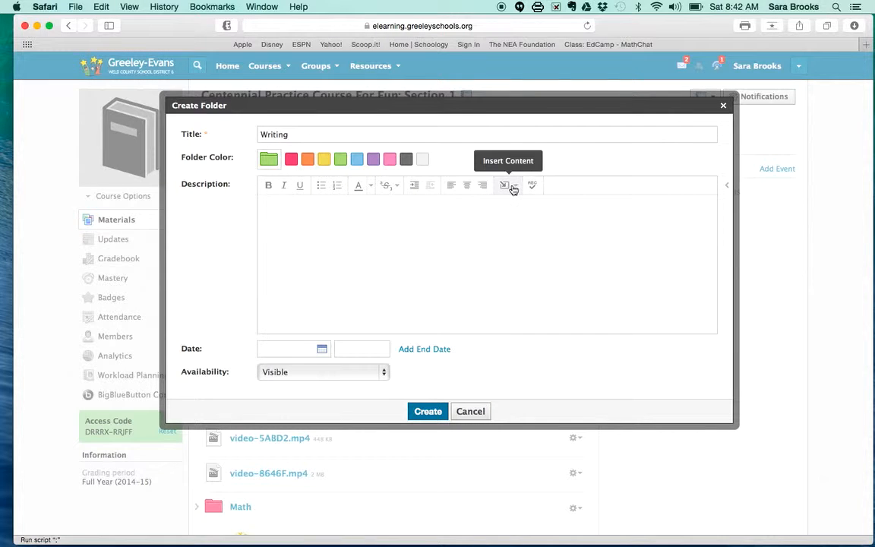
- Insert the PaperAndPencil2.png image from the Desktop into the folder description
{"action": "left_click", "coordinate": [508, 185]}
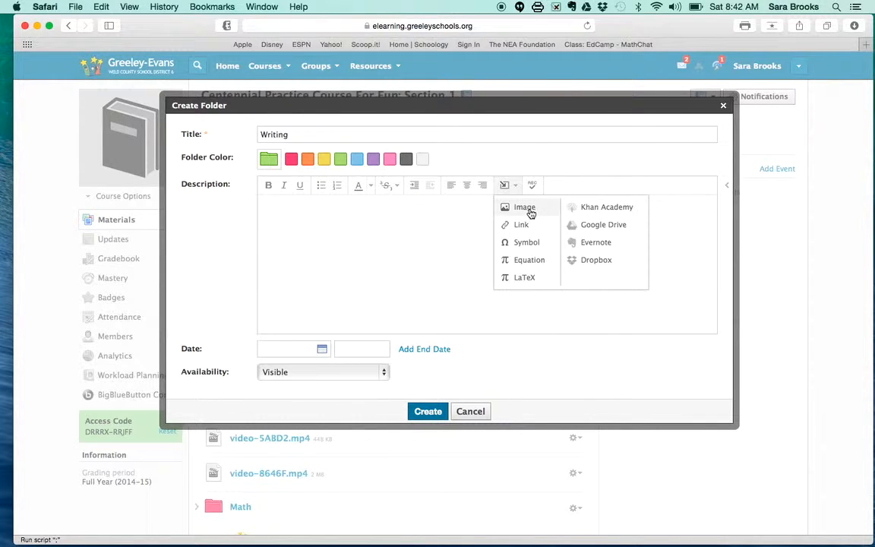
{"action": "left_click", "coordinate": [524, 207]}
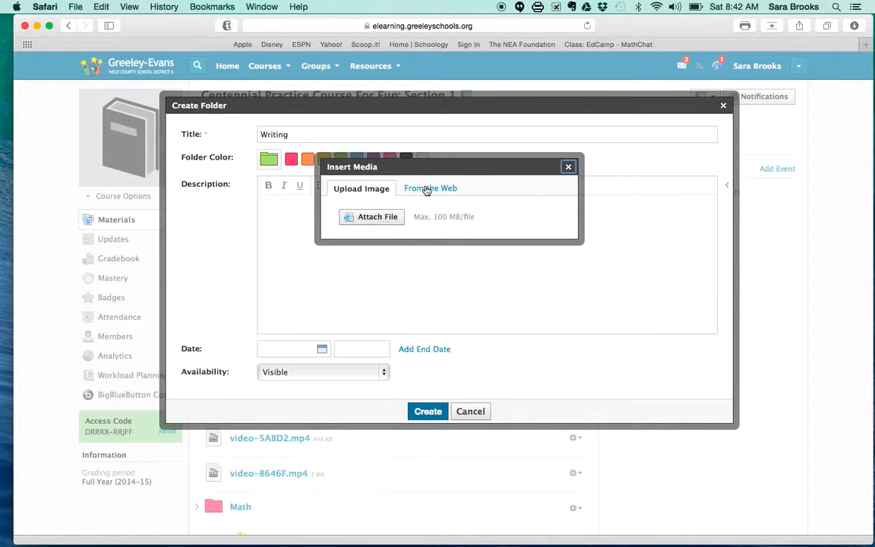
{"action": "left_click", "coordinate": [371, 216]}
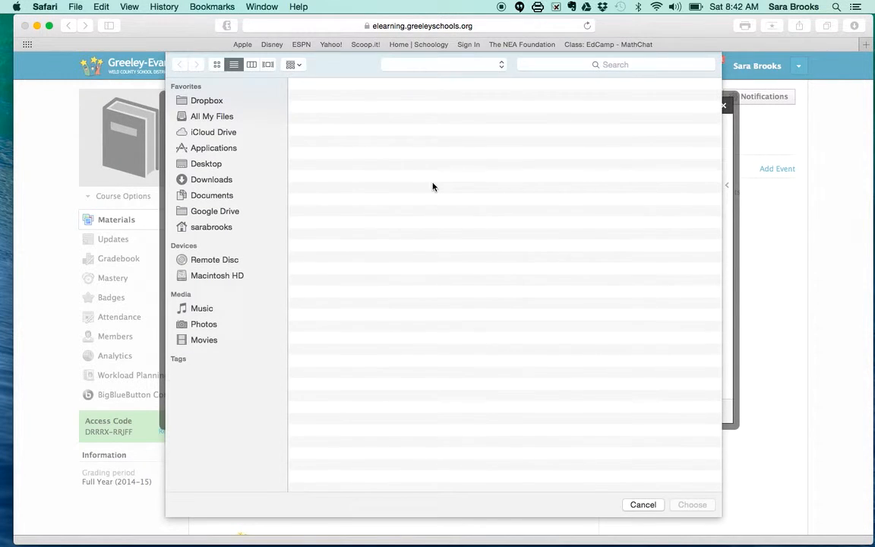
{"action": "left_click", "coordinate": [206, 164]}
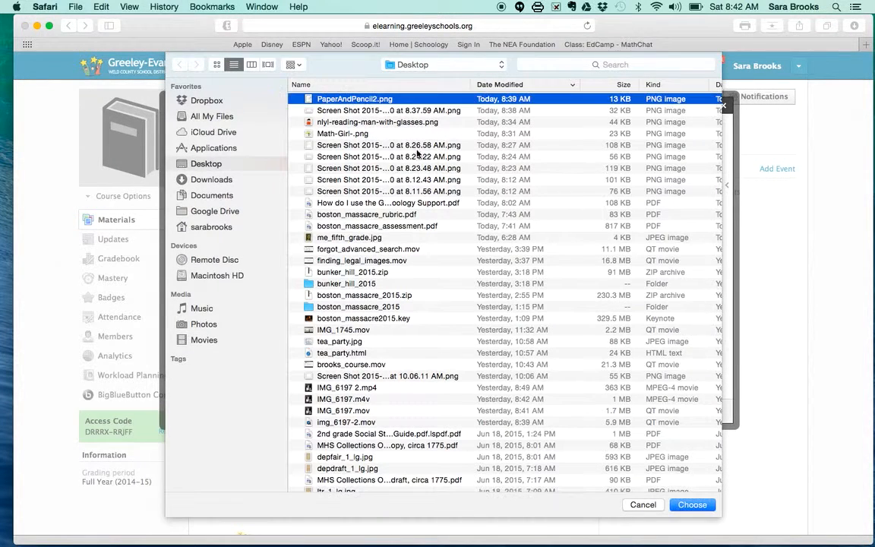
{"action": "left_click", "coordinate": [691, 504]}
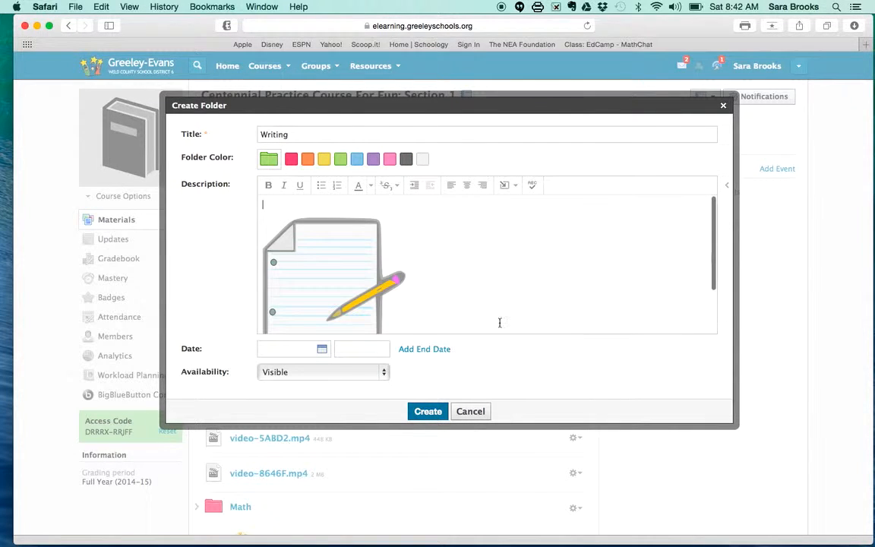
- Resize the inserted paper-and-pencil image to 50 pixels
{"action": "scroll", "scroll_direction": "down", "scroll_amount": 3}
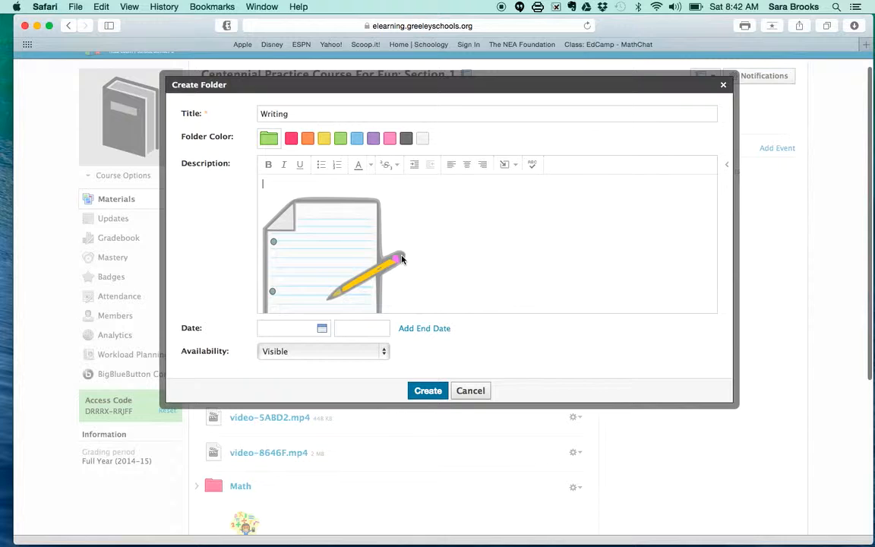
{"action": "left_click", "coordinate": [332, 255]}
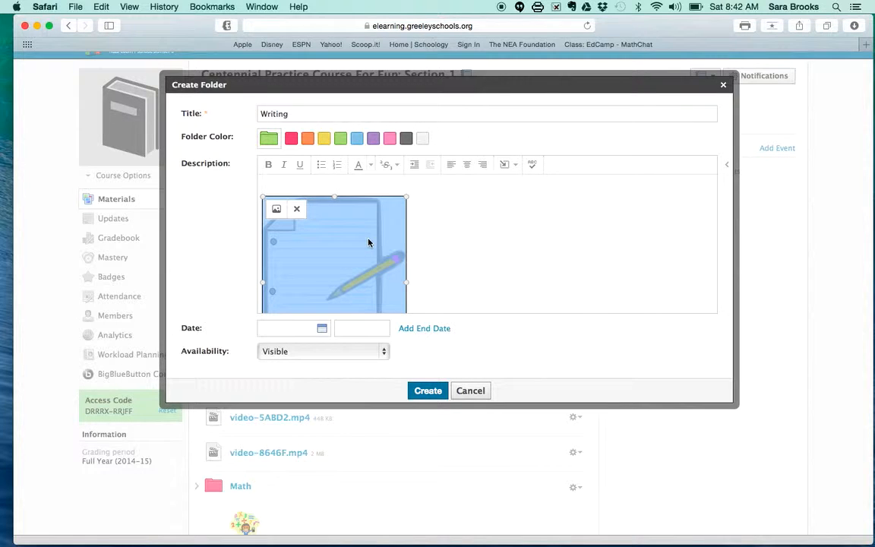
{"action": "mouse_move", "coordinate": [356, 221]}
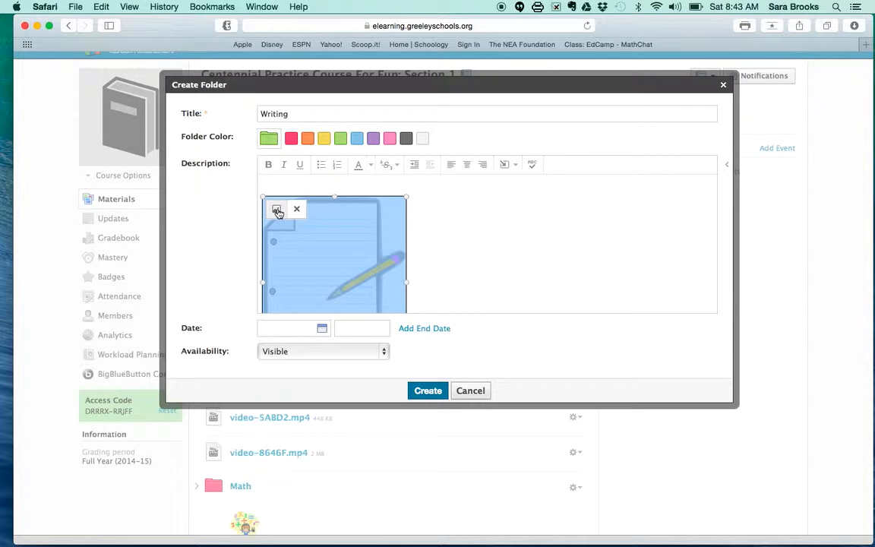
{"action": "left_click", "coordinate": [276, 209]}
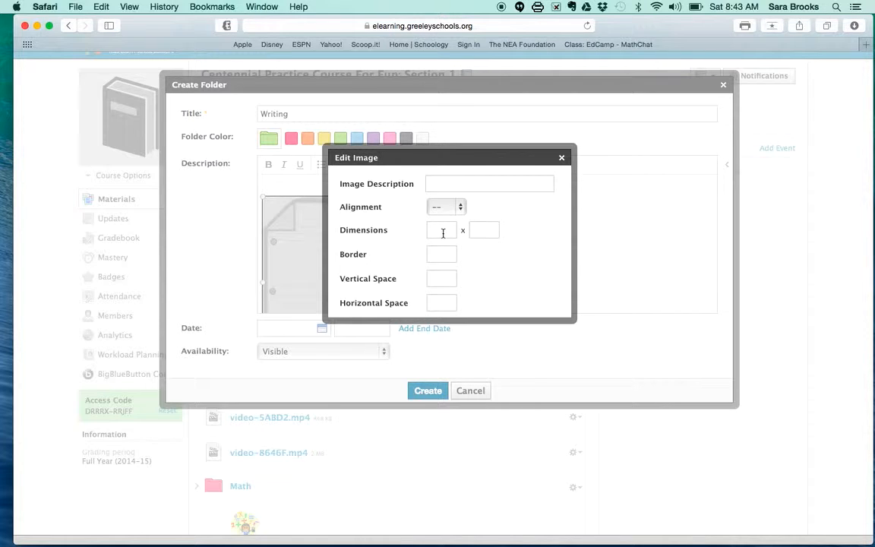
{"action": "type", "text": "50"}
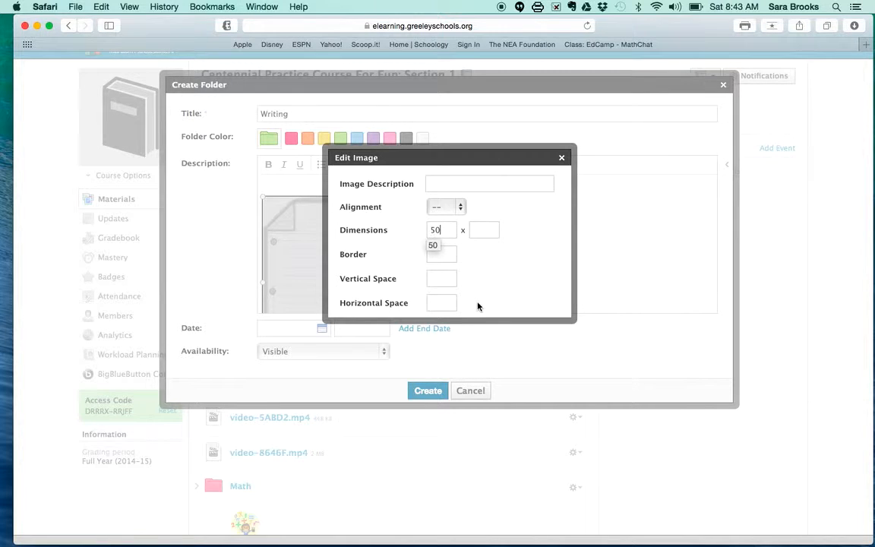
{"action": "mouse_move", "coordinate": [471, 298]}
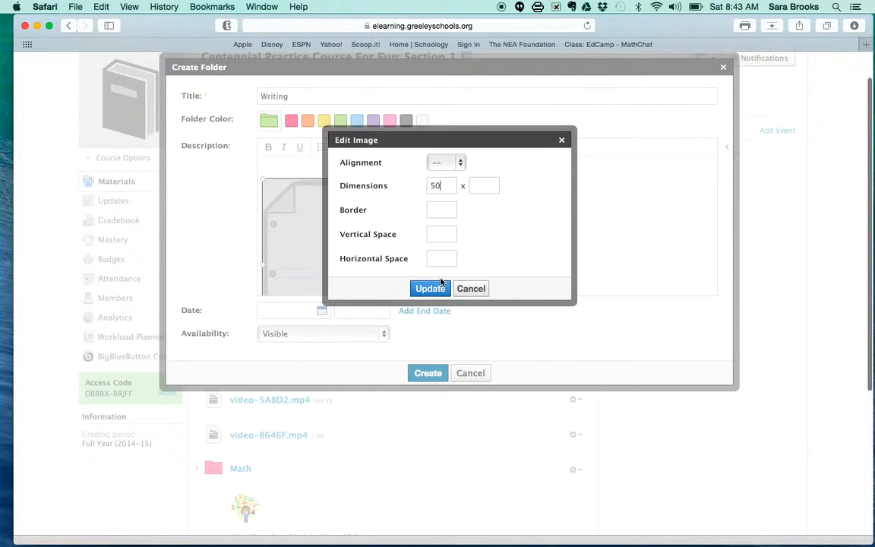
{"action": "left_click", "coordinate": [428, 289]}
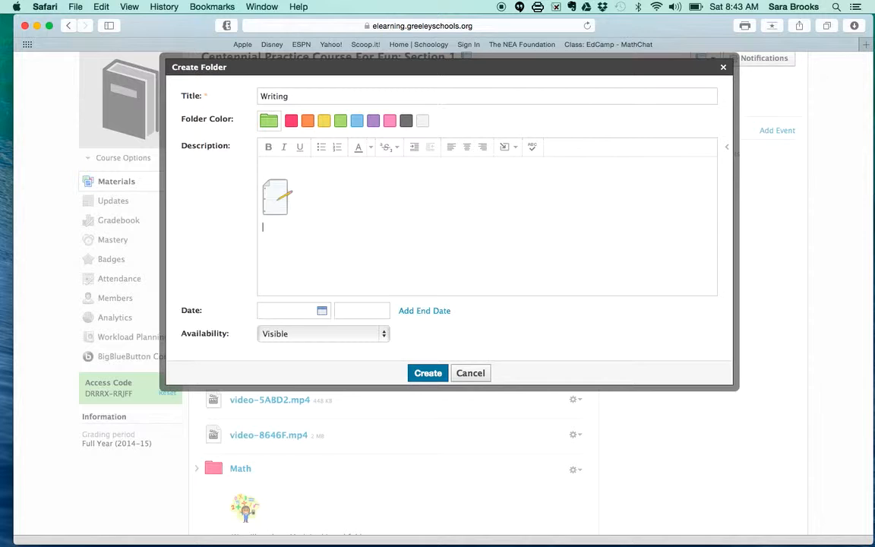
- Add the description 'We will work on Writing in this green folder.' and create the folder
{"action": "type", "text": "We will work on Writing in the"}
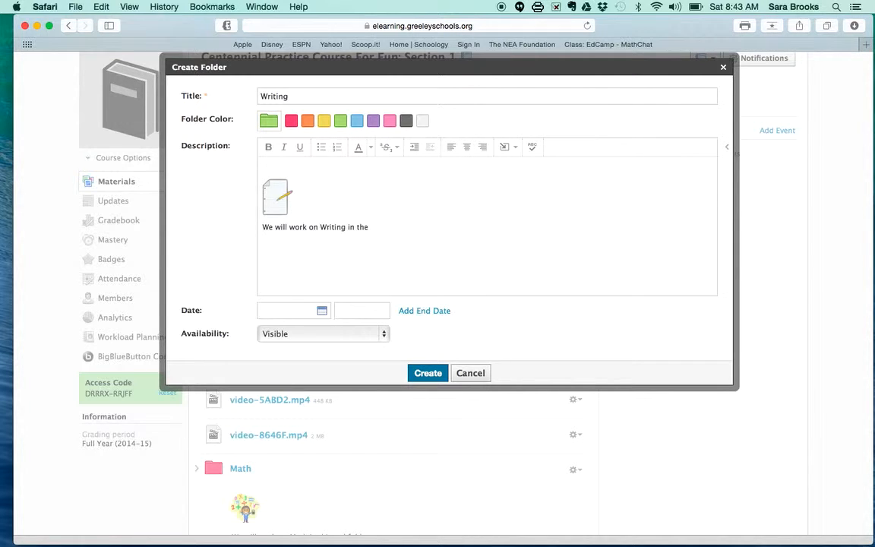
{"action": "type", "text": "green"}
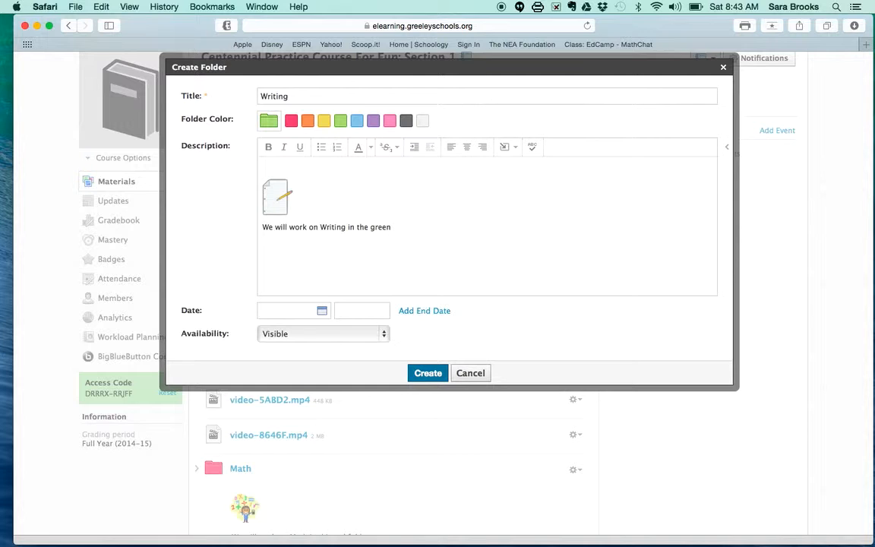
{"action": "type", "text": "folder."}
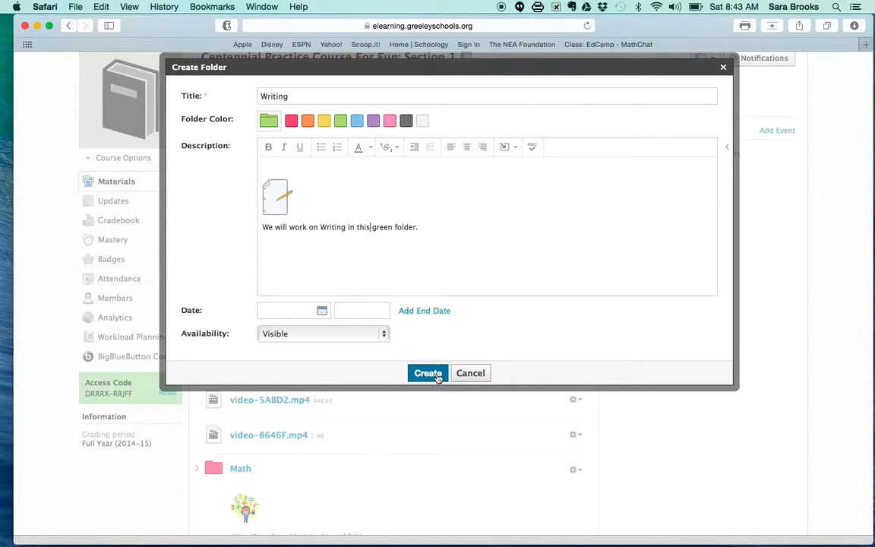
{"action": "left_click", "coordinate": [428, 374]}
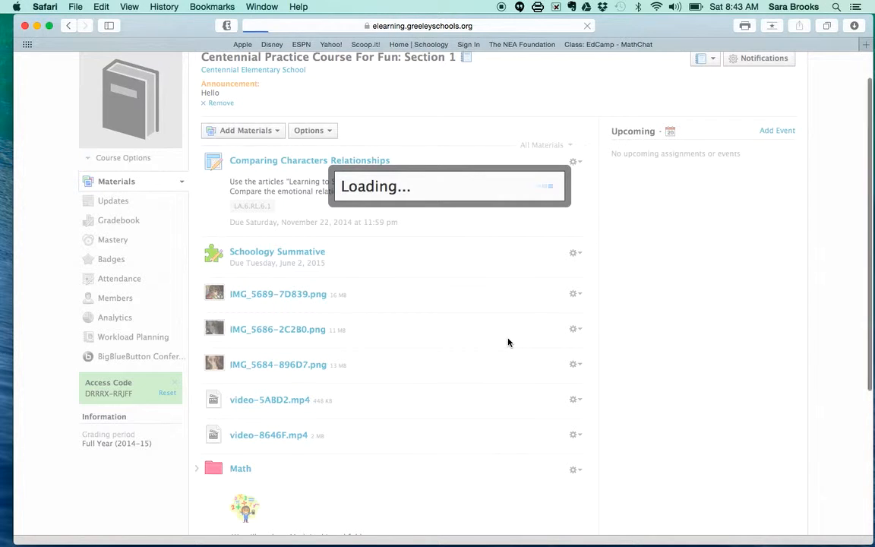
{"action": "scroll", "scroll_direction": "down", "scroll_amount": 3}
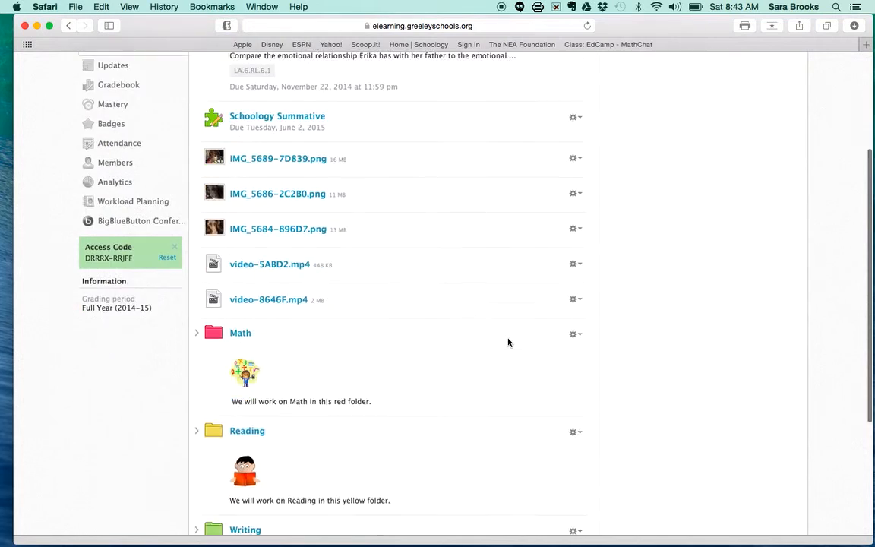
{"action": "scroll", "scroll_direction": "down", "scroll_amount": 3}
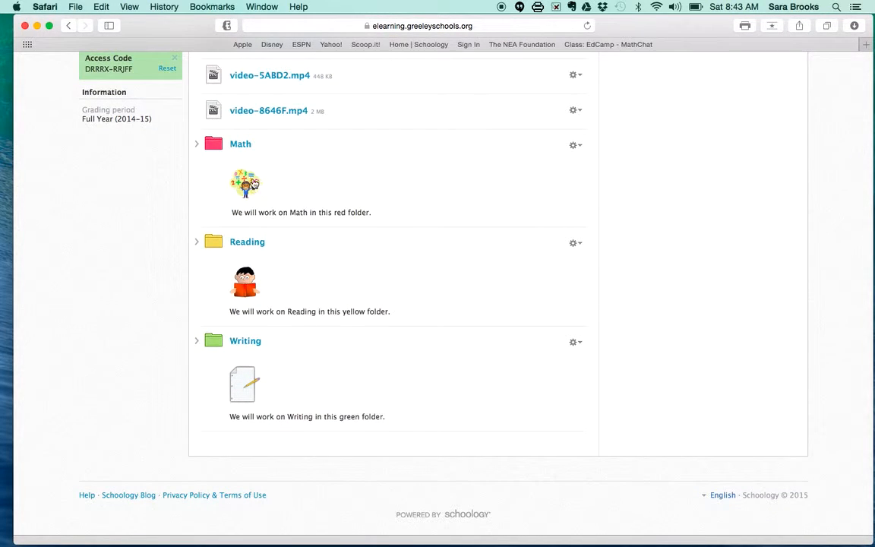
{"action": "mouse_move", "coordinate": [256, 392]}
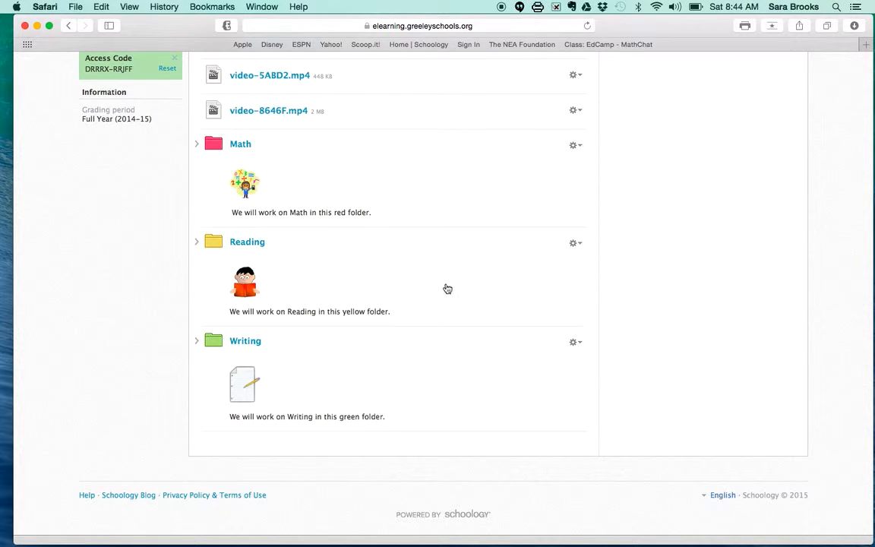
{"action": "mouse_move", "coordinate": [276, 179]}
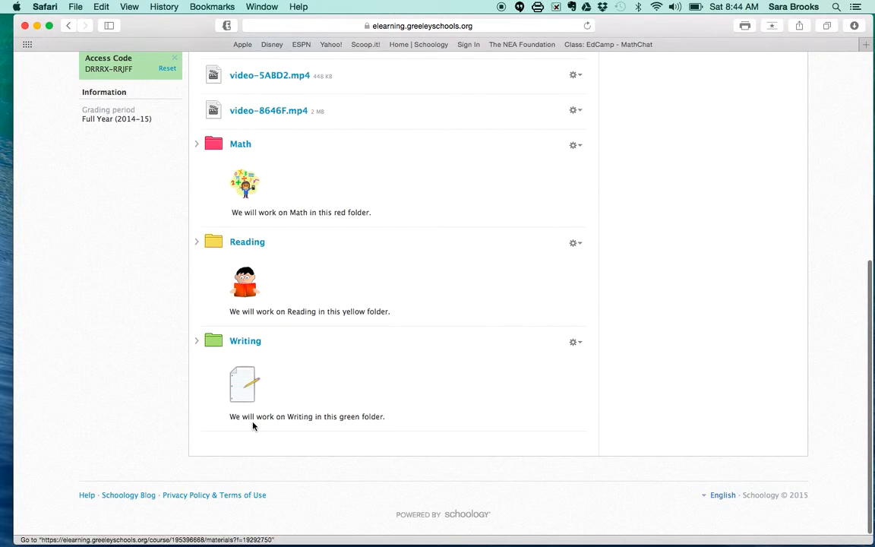
{"action": "scroll", "scroll_direction": "up", "scroll_amount": 3}
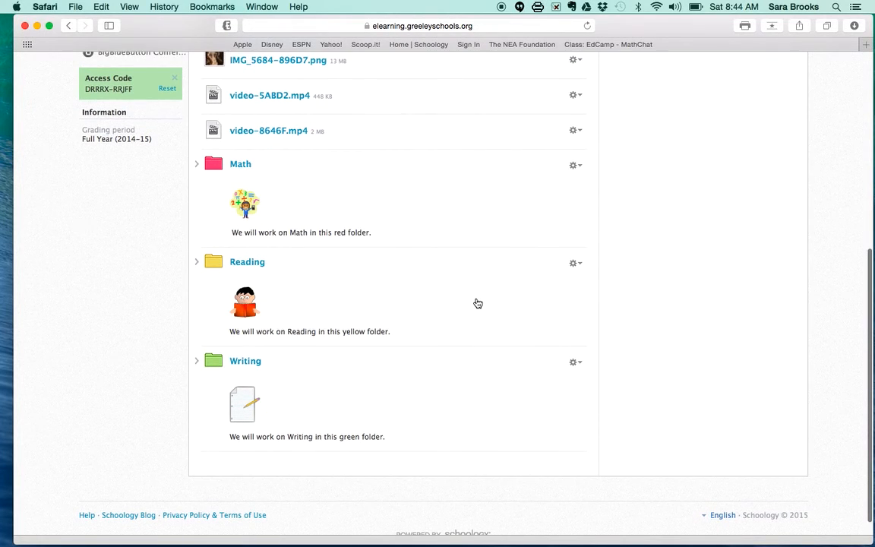